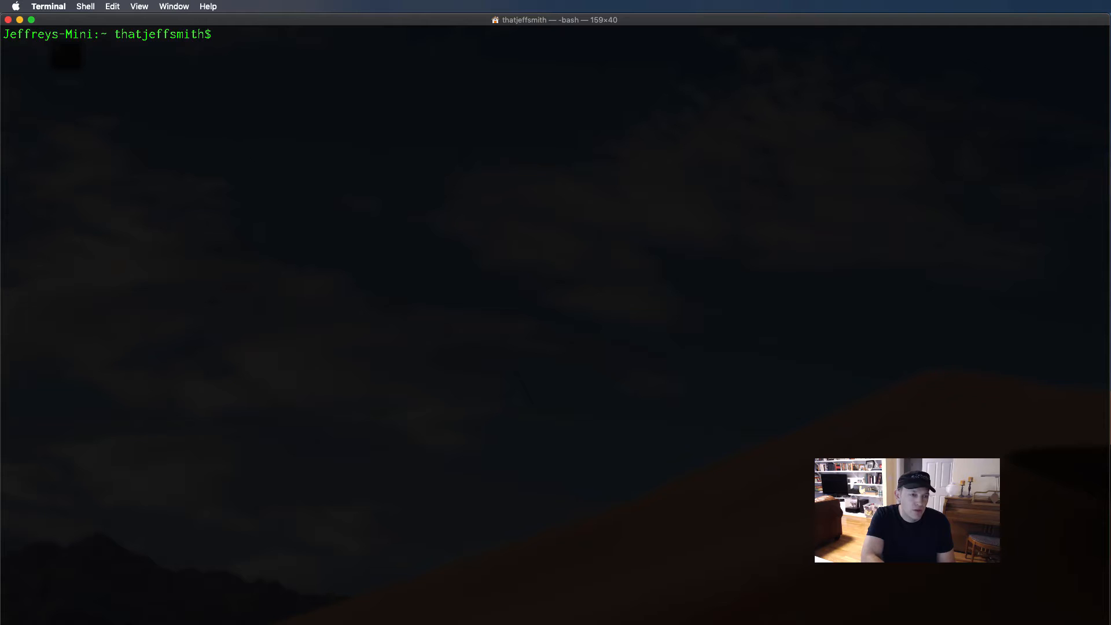
{"action": "type", "text": "sql"}
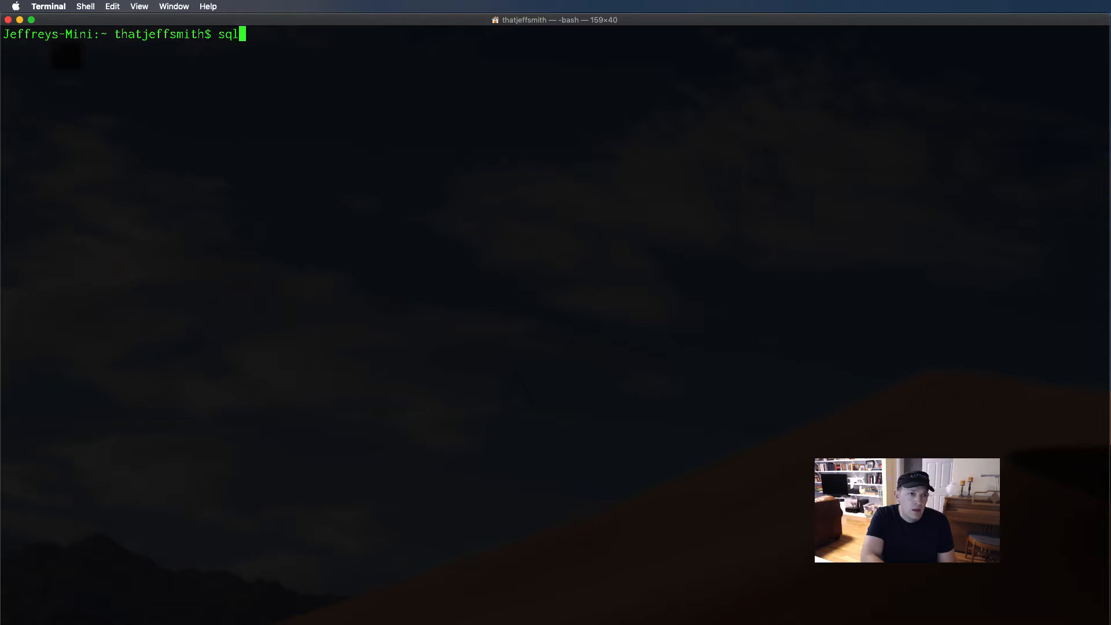
{"action": "type", "text": "hr/oracle"}
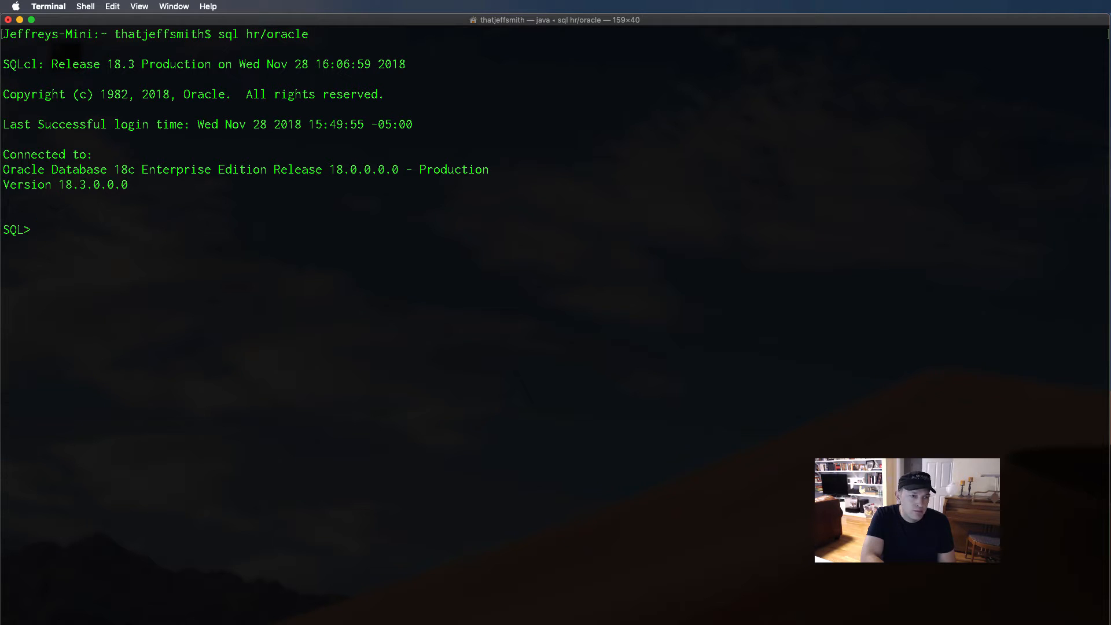
{"action": "type", "text": "describe"}
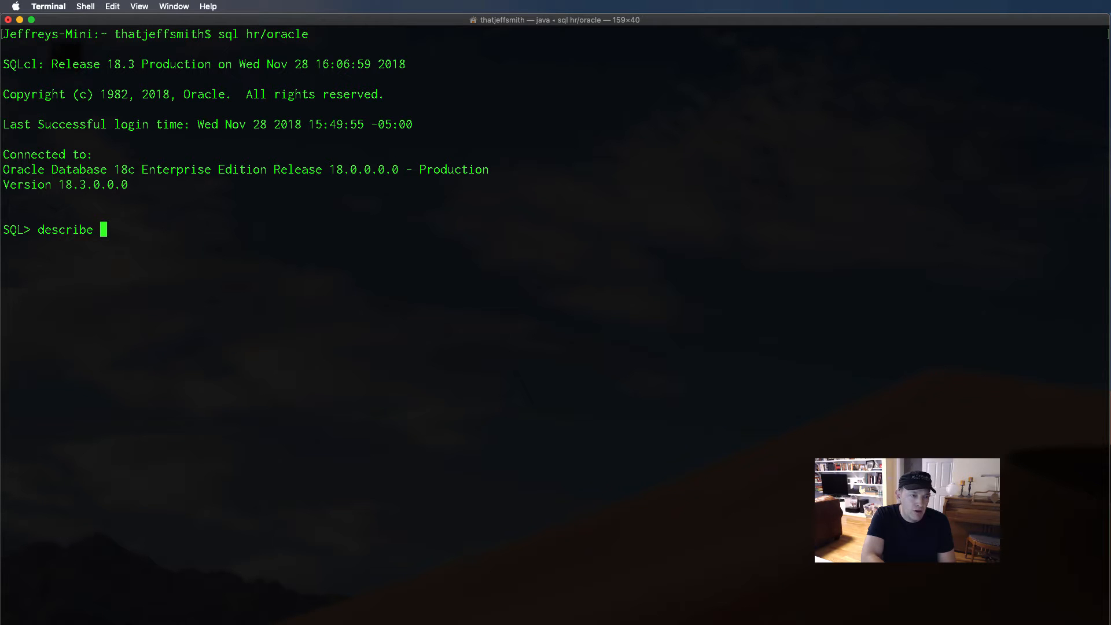
{"action": "type", "text": "loca"}
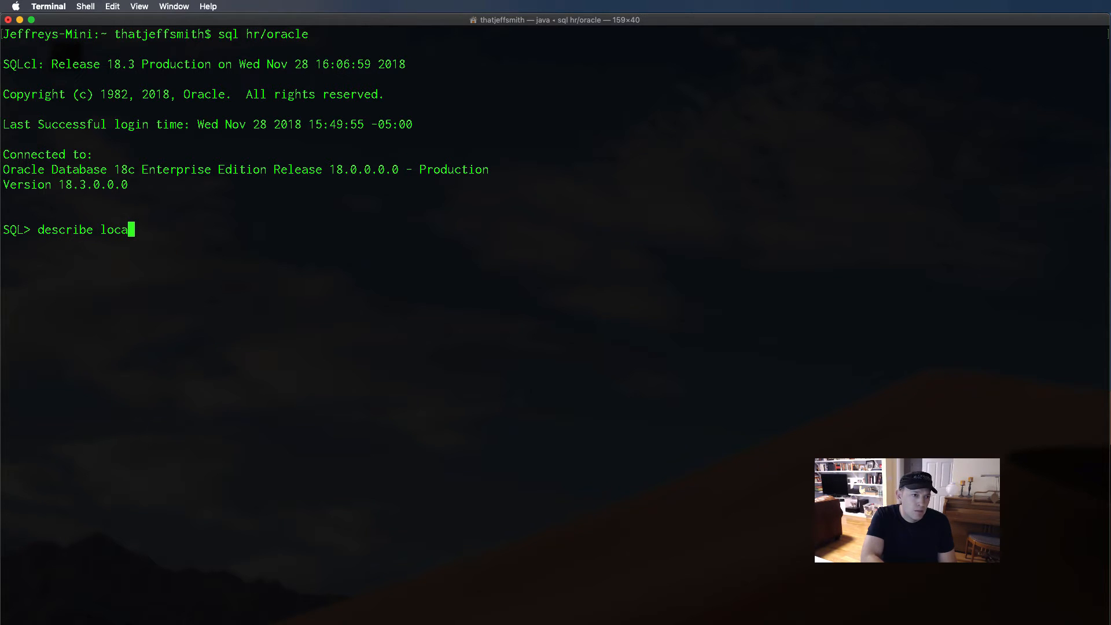
{"action": "type", "text": "tions"}
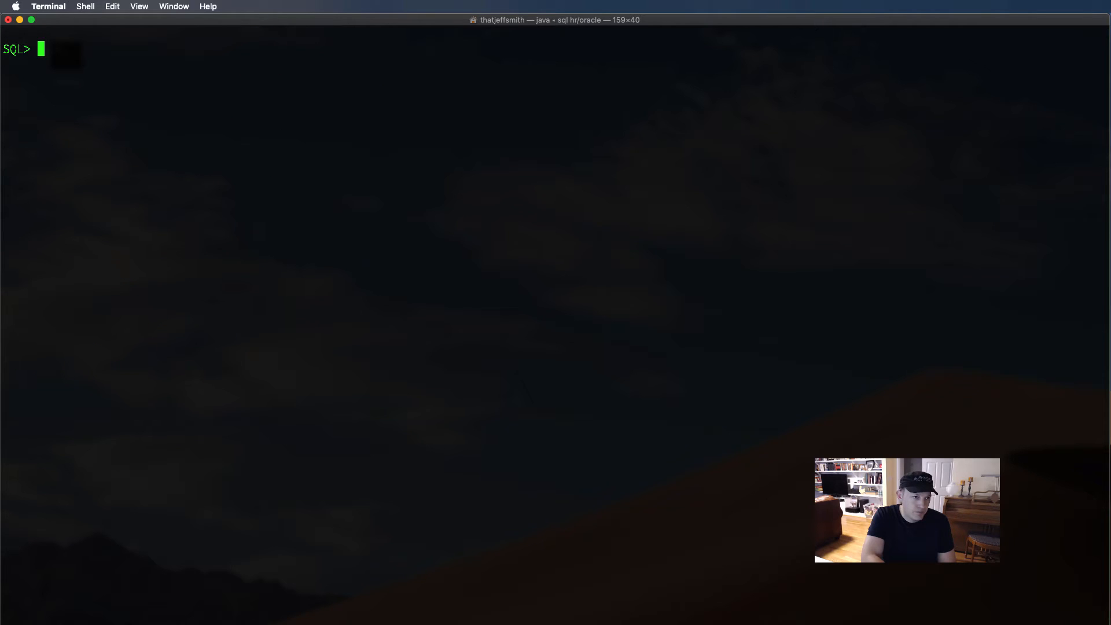
Run 'information LOCATIONS', finishing the name via Tab completion, to show its statistics and comments
{"action": "type", "text": "info"}
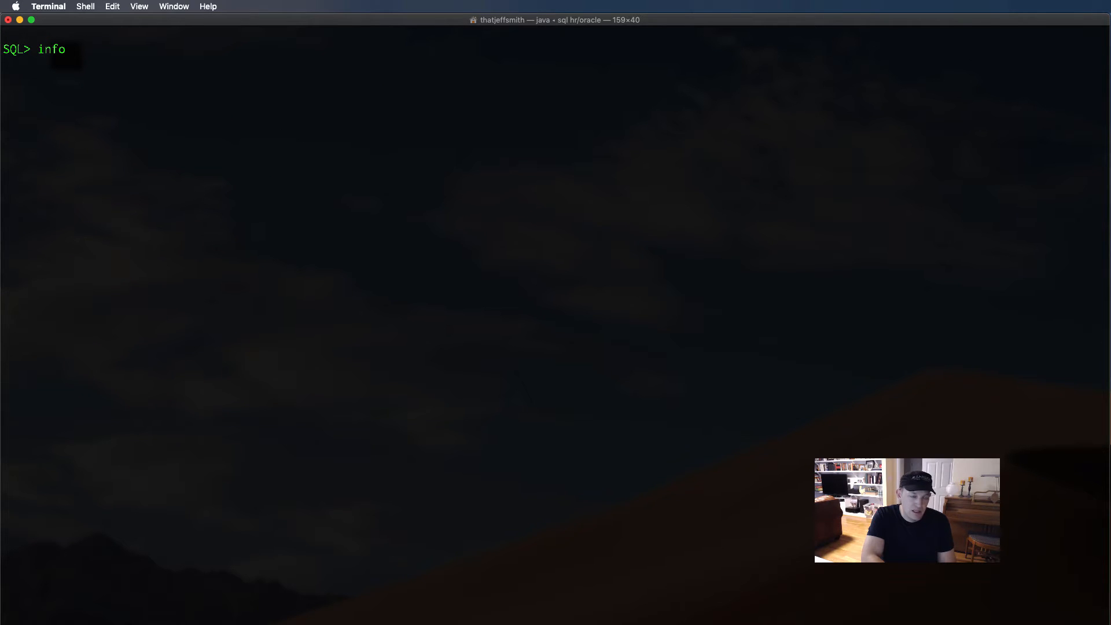
{"action": "type", "text": "rmation"}
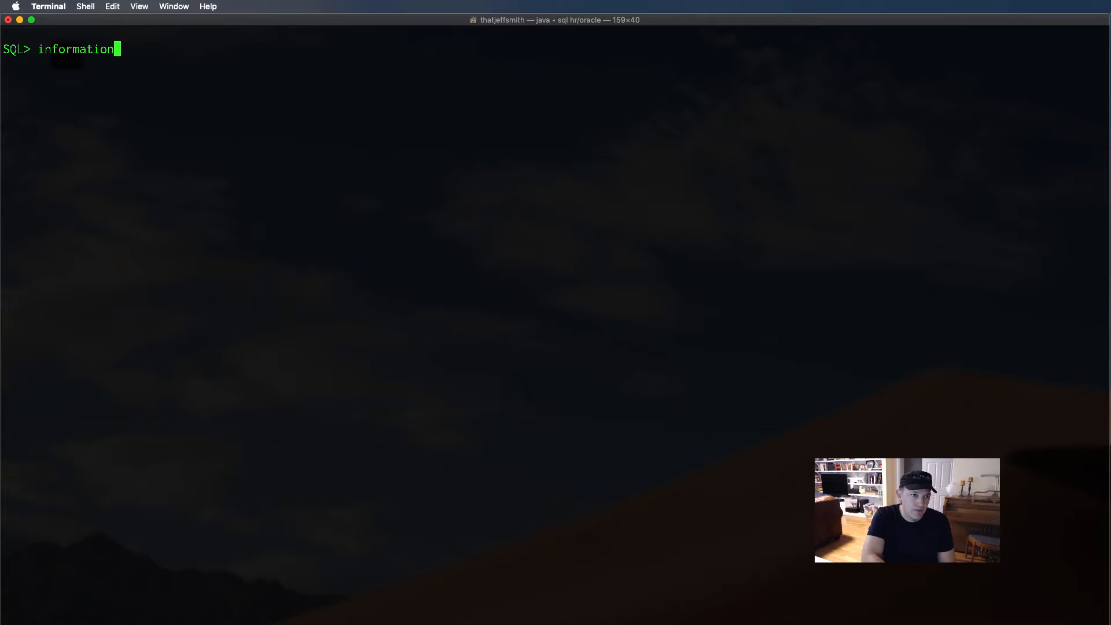
{"action": "type", "text": "lo"}
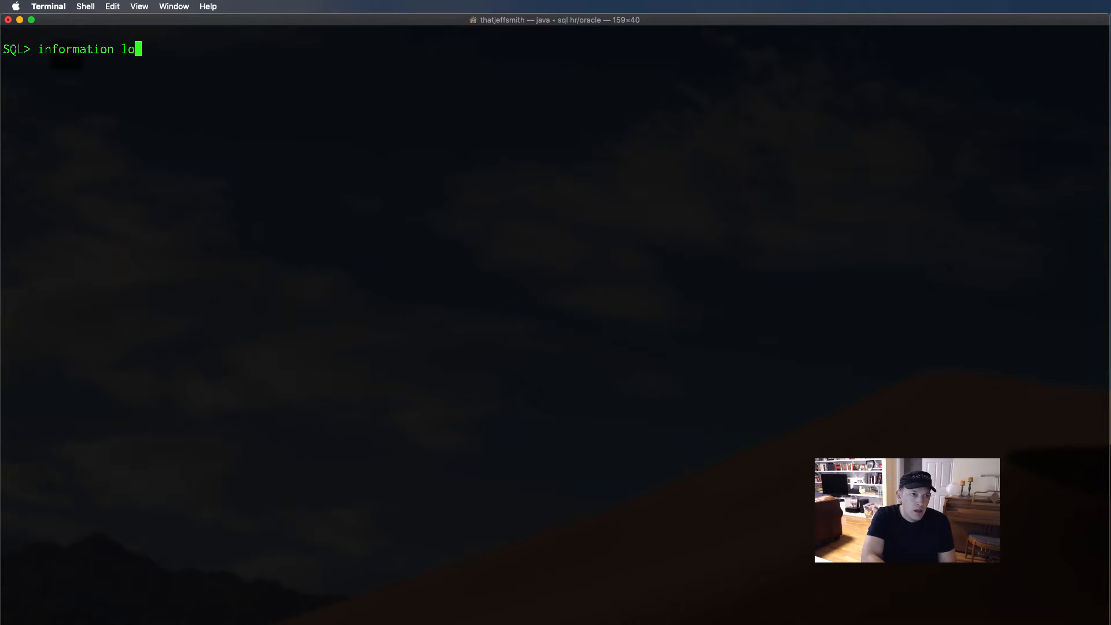
{"action": "type", "text": "ca"}
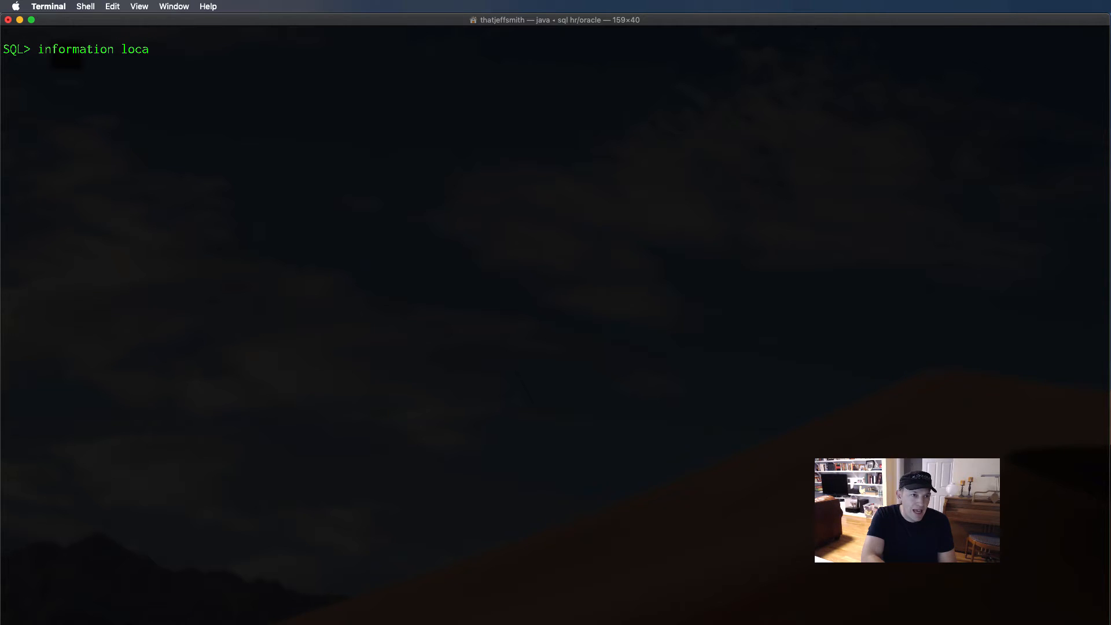
{"action": "key", "text": "Tab"}
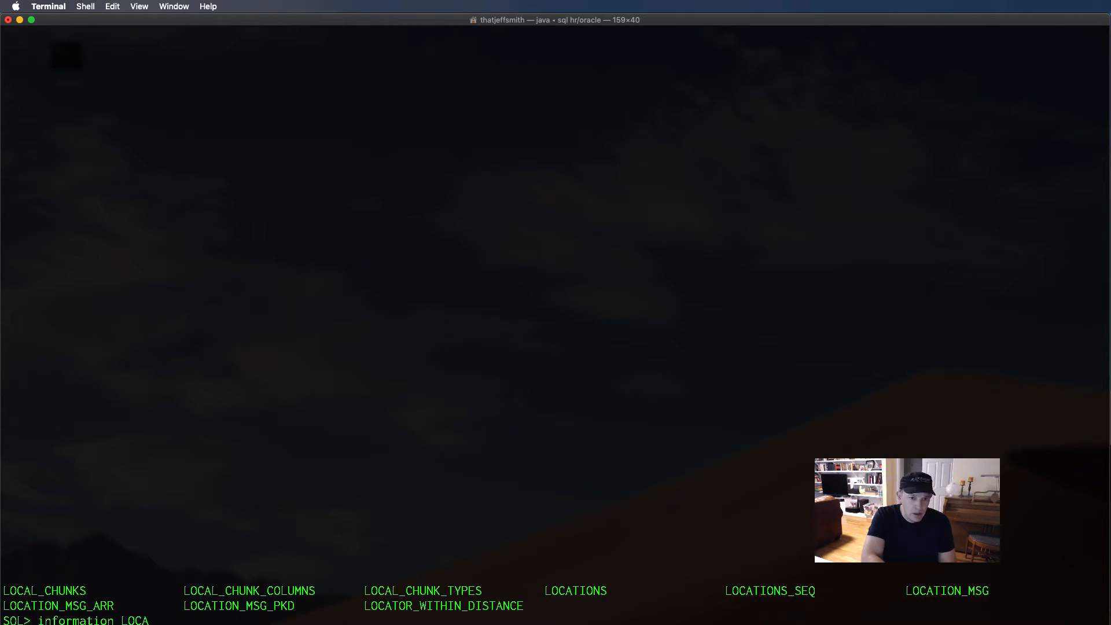
{"action": "type", "text": "tions"}
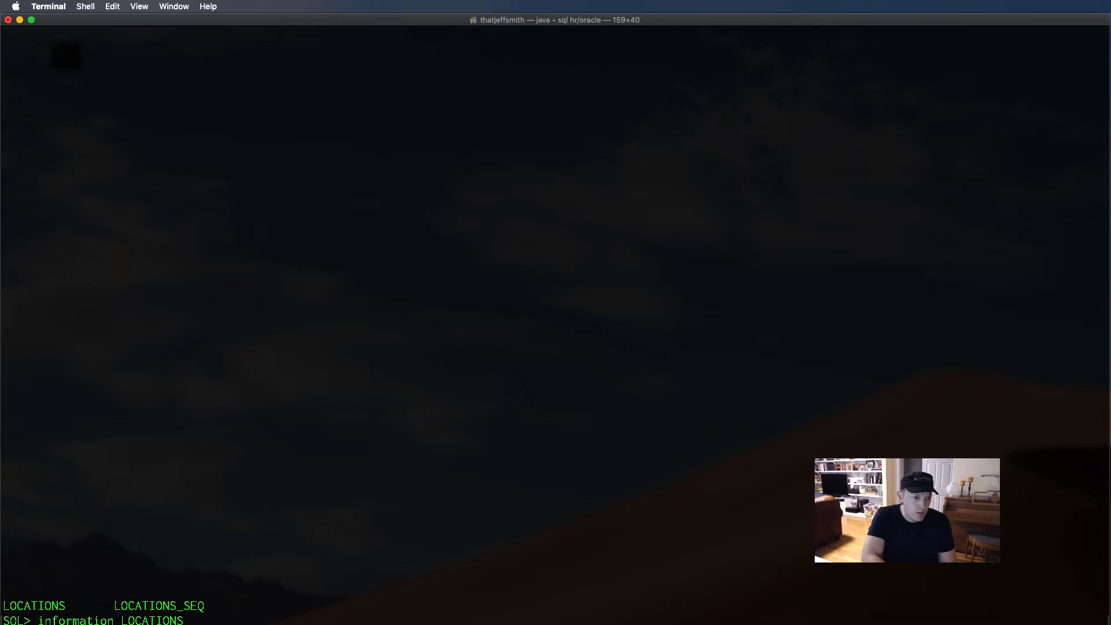
{"action": "key", "text": "Return"}
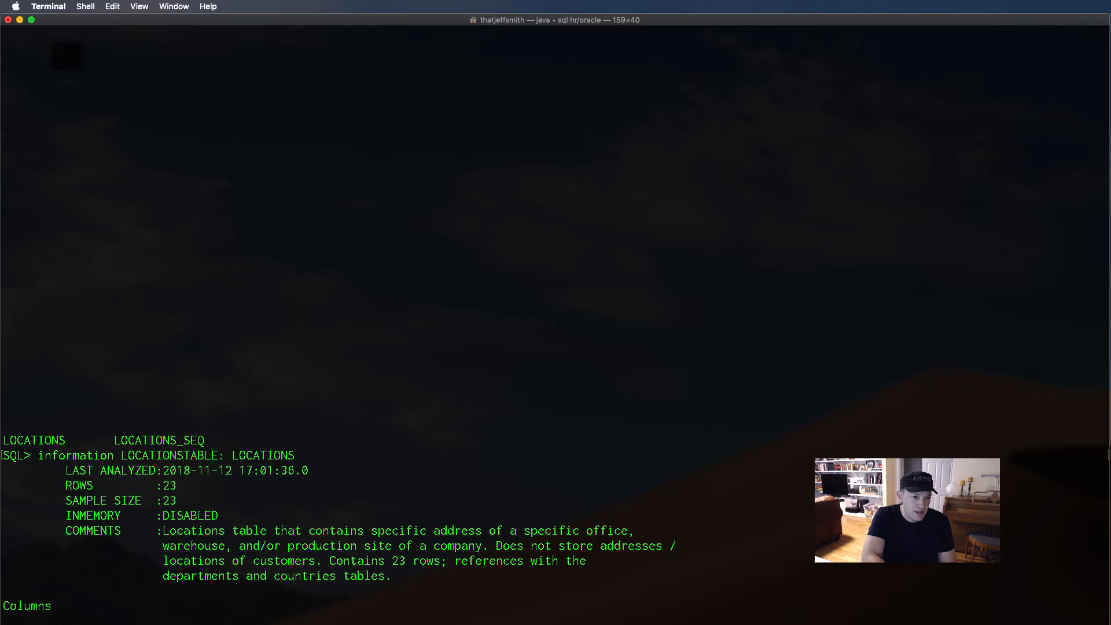
{"action": "scroll", "scroll_direction": "down", "scroll_amount": 3}
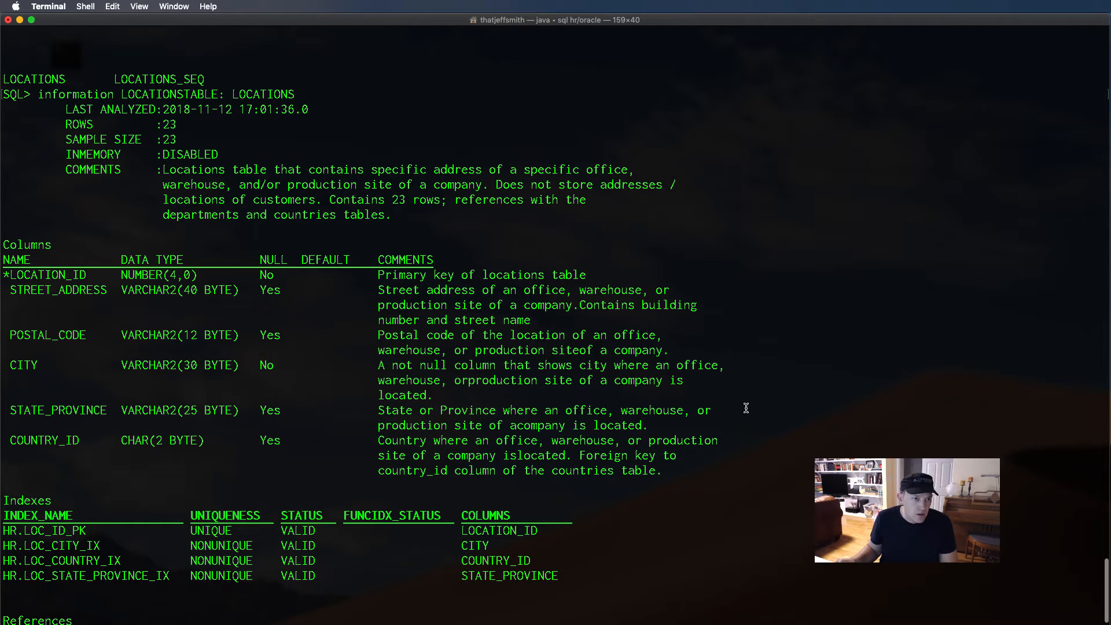
Scroll through the LOCATIONS columns, indexes and references in the info output
{"action": "scroll", "scroll_direction": "down", "scroll_amount": 3}
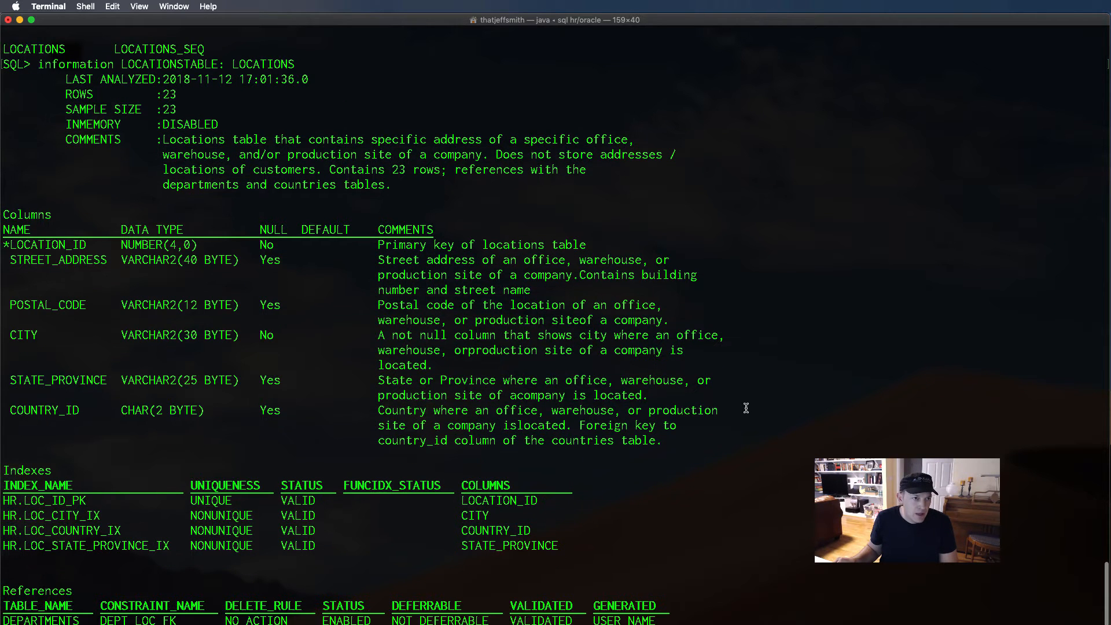
{"action": "scroll", "scroll_direction": "down", "scroll_amount": 3}
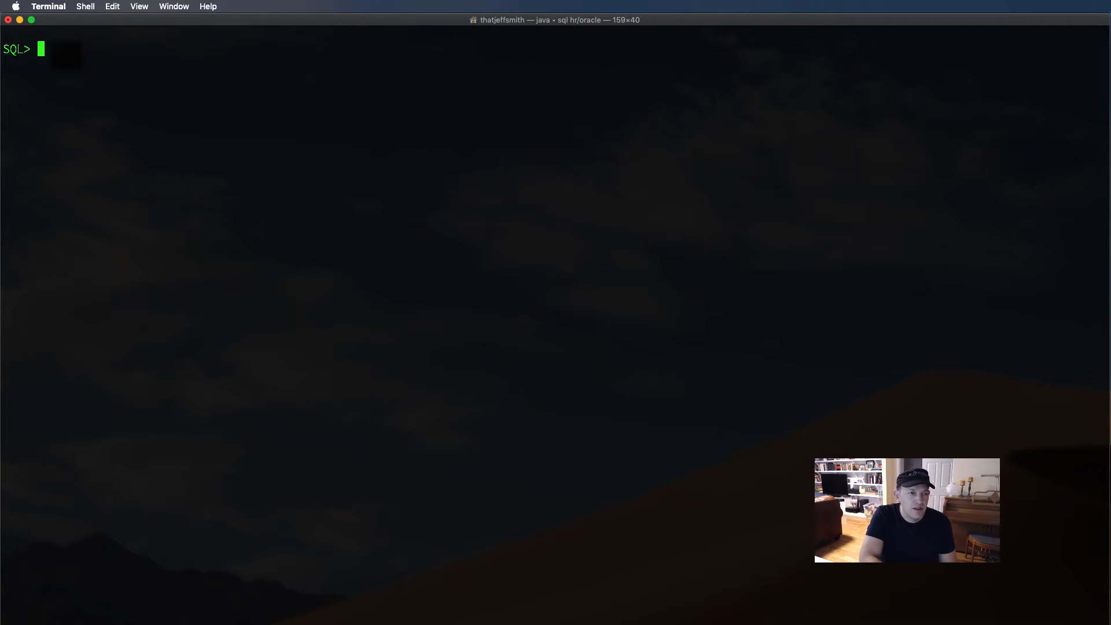
Run 'desc employees' then 'info employees' to compare the two EMPLOYEES reports
{"action": "type", "text": "desc employees"}
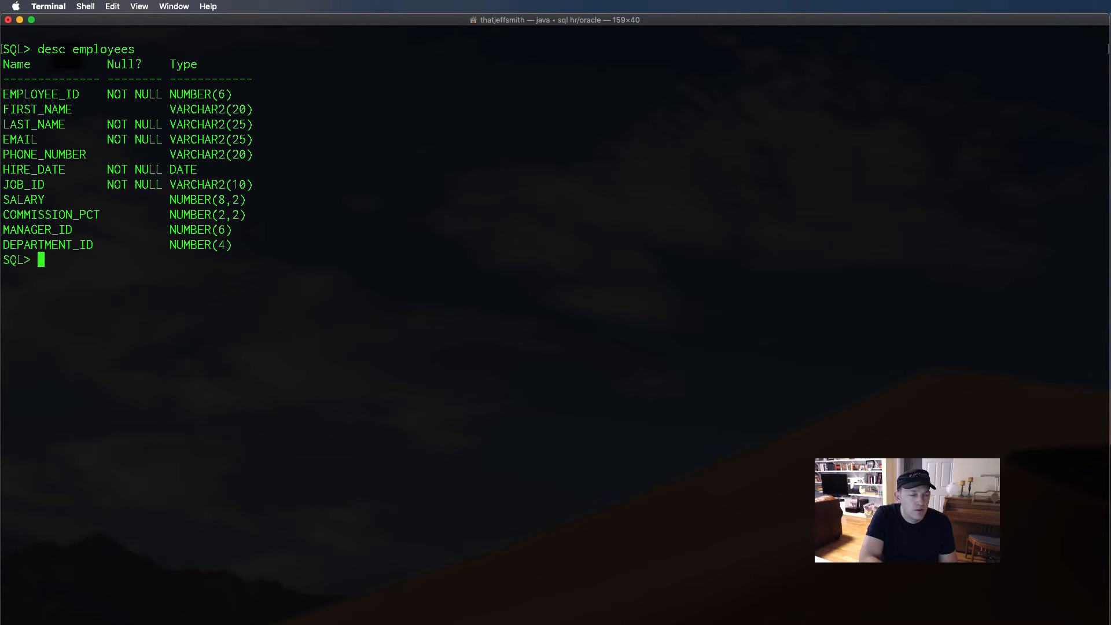
{"action": "type", "text": "info employees"}
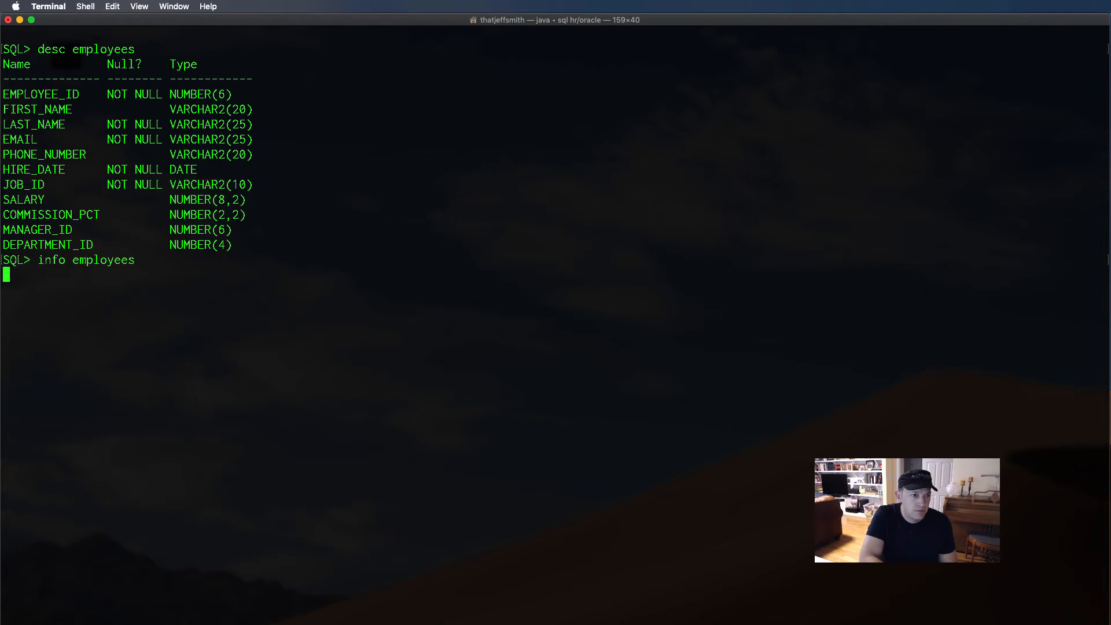
{"action": "key", "text": "Return"}
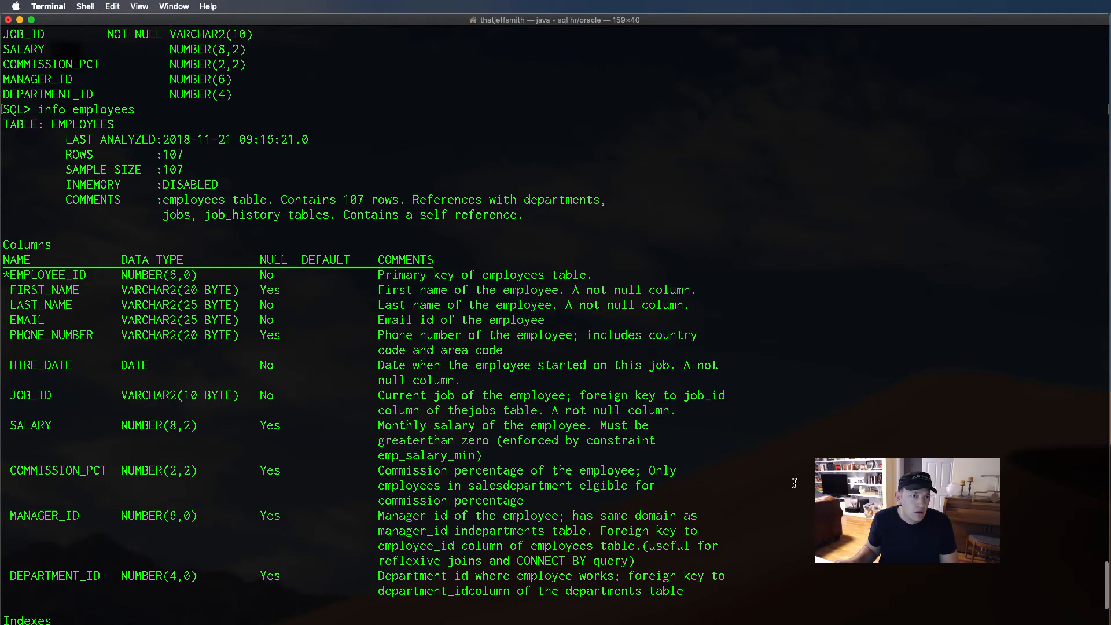
Scroll through the EMPLOYEES indexes and references, then clear the screen with cls
{"action": "scroll", "scroll_direction": "down", "scroll_amount": 3}
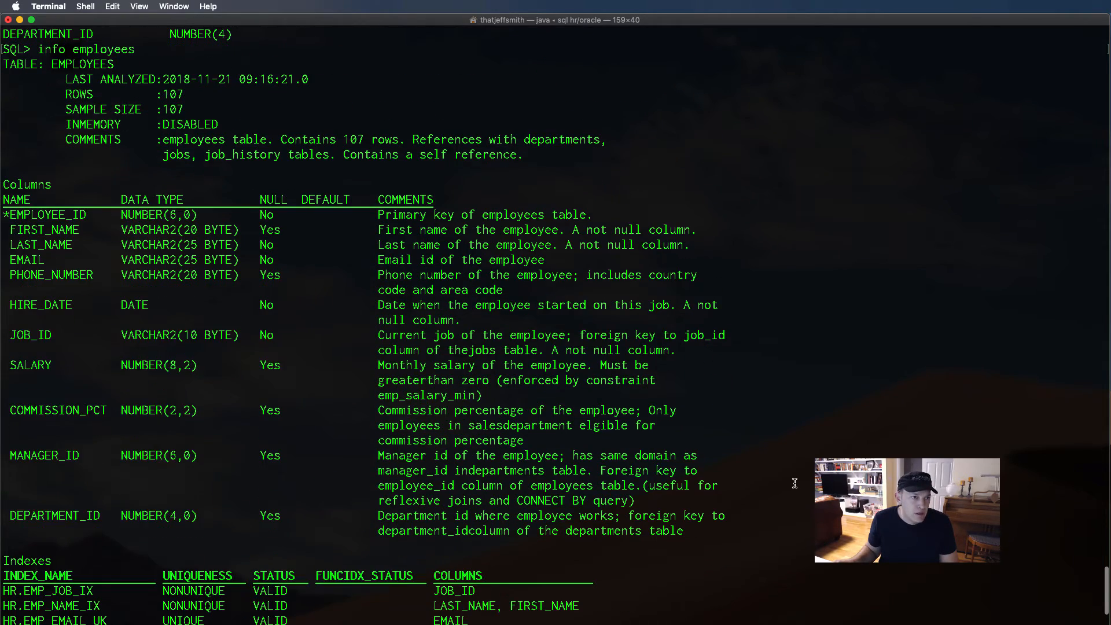
{"action": "scroll", "scroll_direction": "down", "scroll_amount": 3}
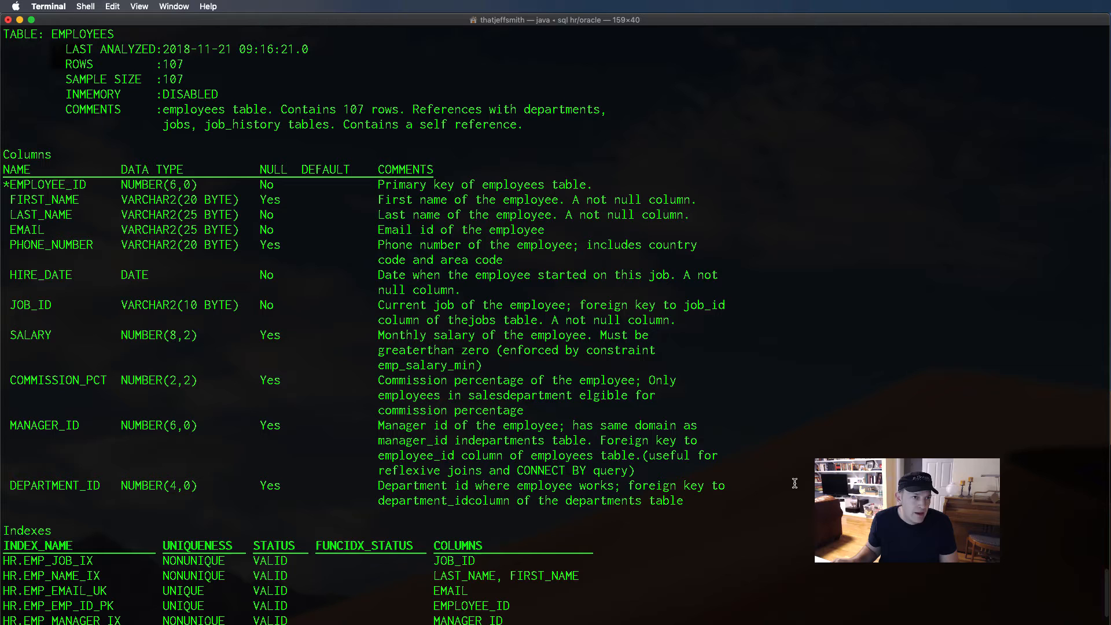
{"action": "mouse_move", "coordinate": [129, 130]}
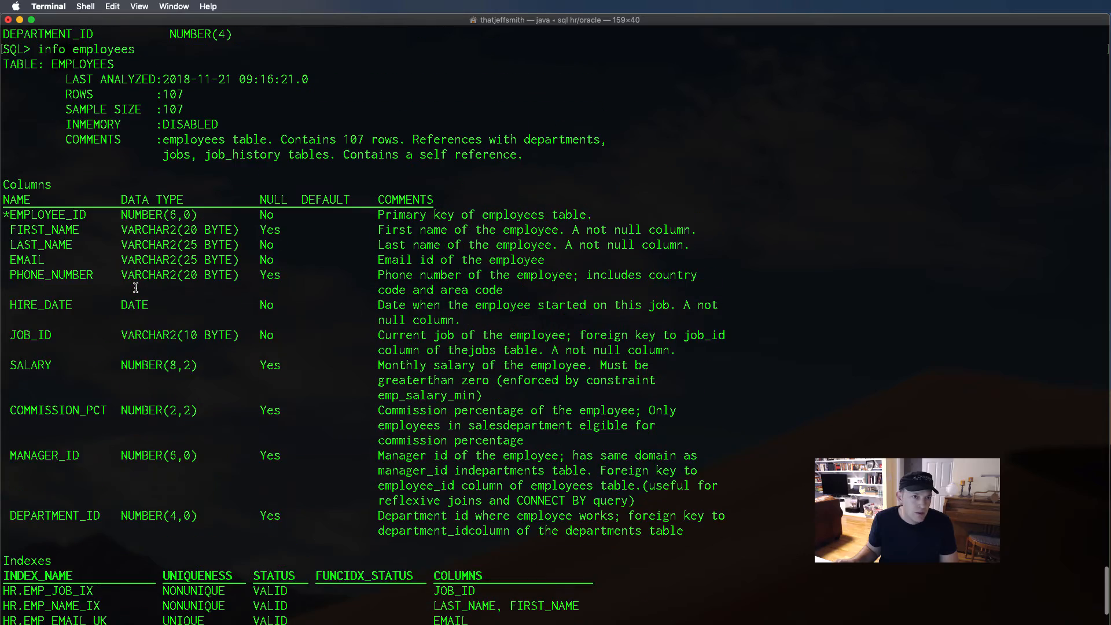
{"action": "scroll", "scroll_direction": "down", "scroll_amount": 3}
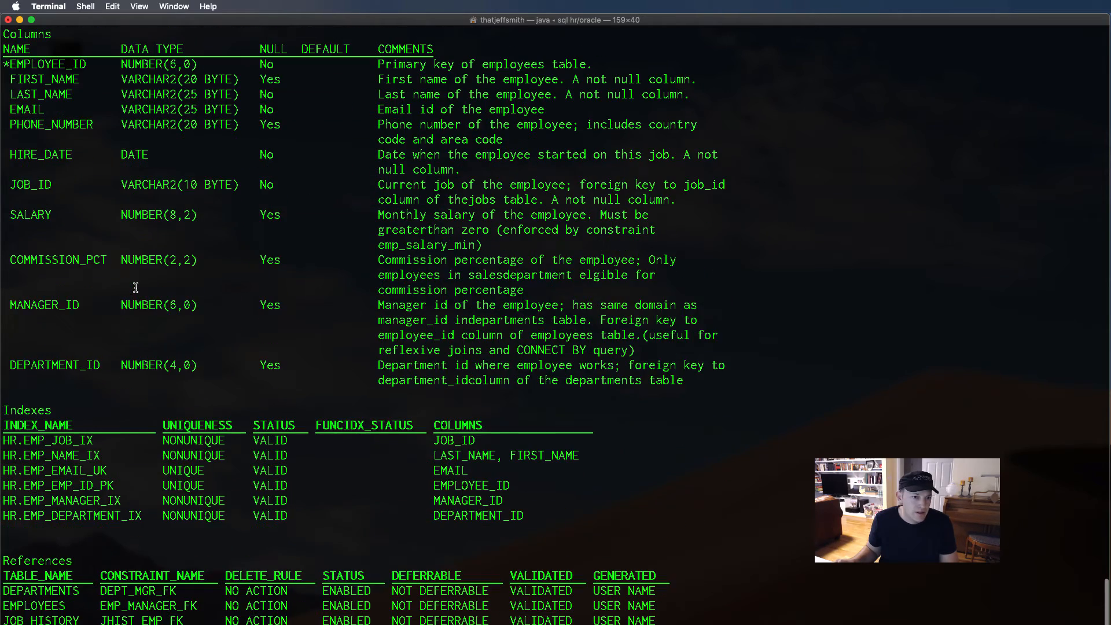
{"action": "scroll", "scroll_direction": "down", "scroll_amount": 3}
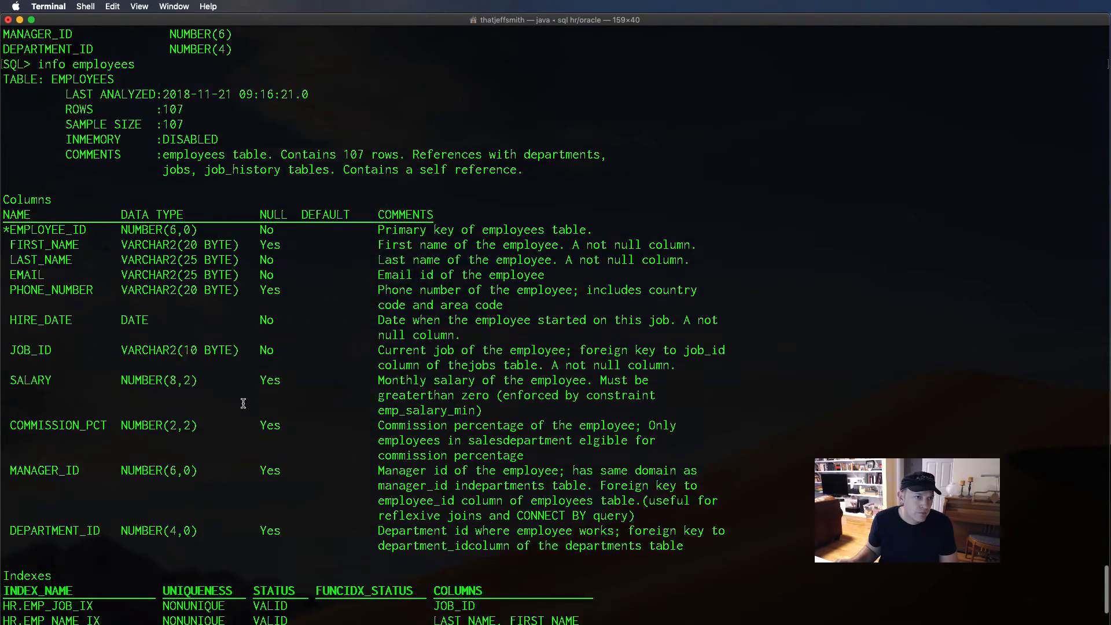
{"action": "scroll", "scroll_direction": "down", "scroll_amount": 3}
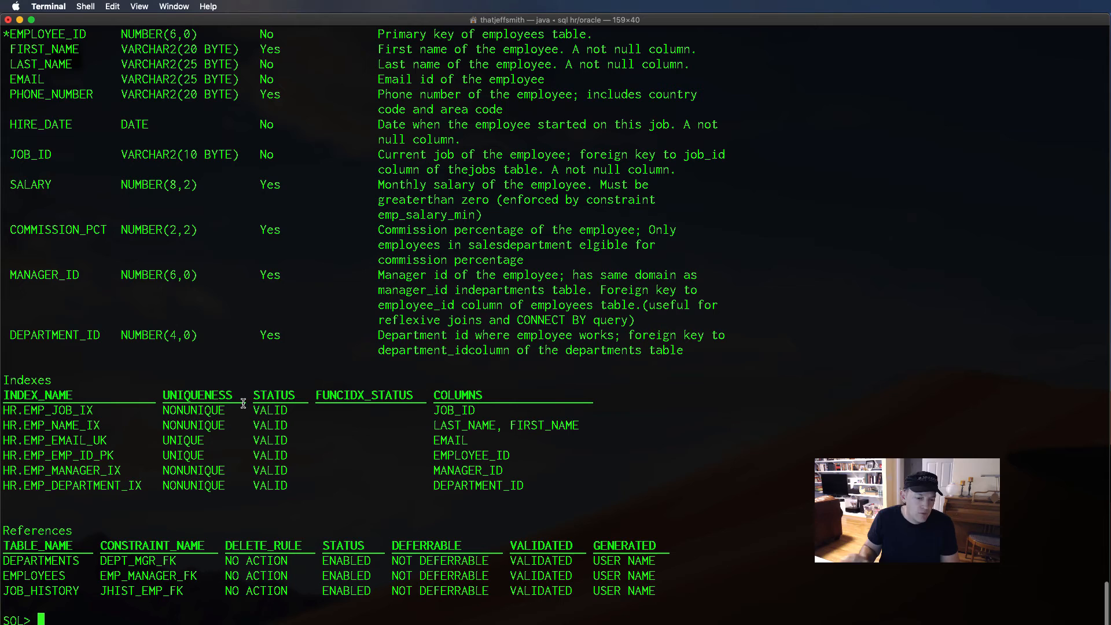
{"action": "type", "text": "cls"}
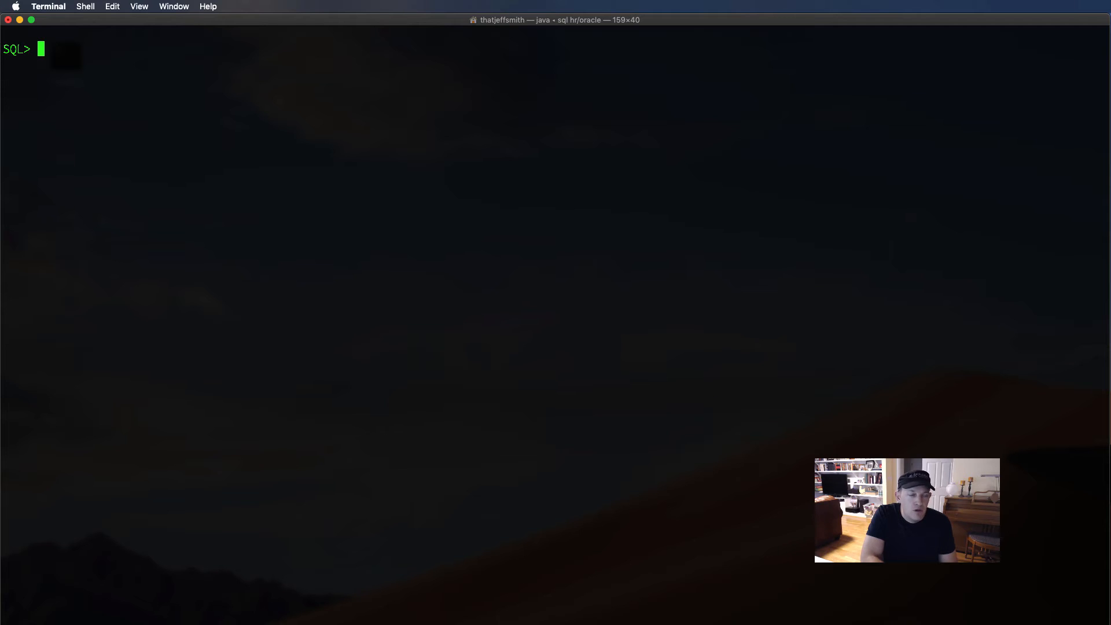
Run 'desc dbms_output', then set sqlformat to ansiconsole
{"action": "type", "text": "desc"}
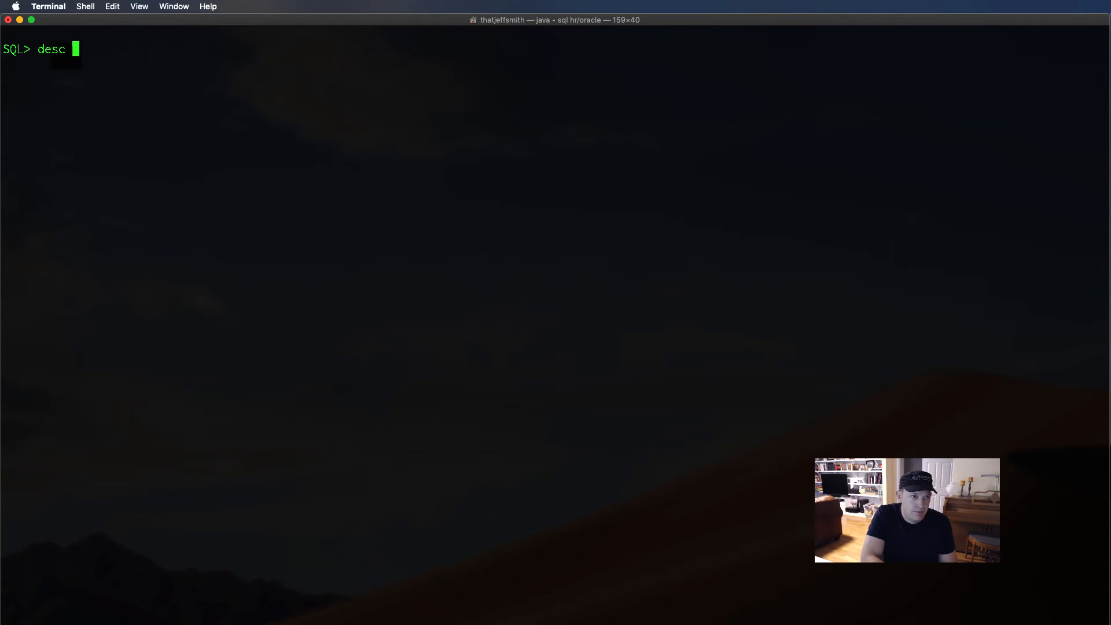
{"action": "type", "text": "dbms_output"}
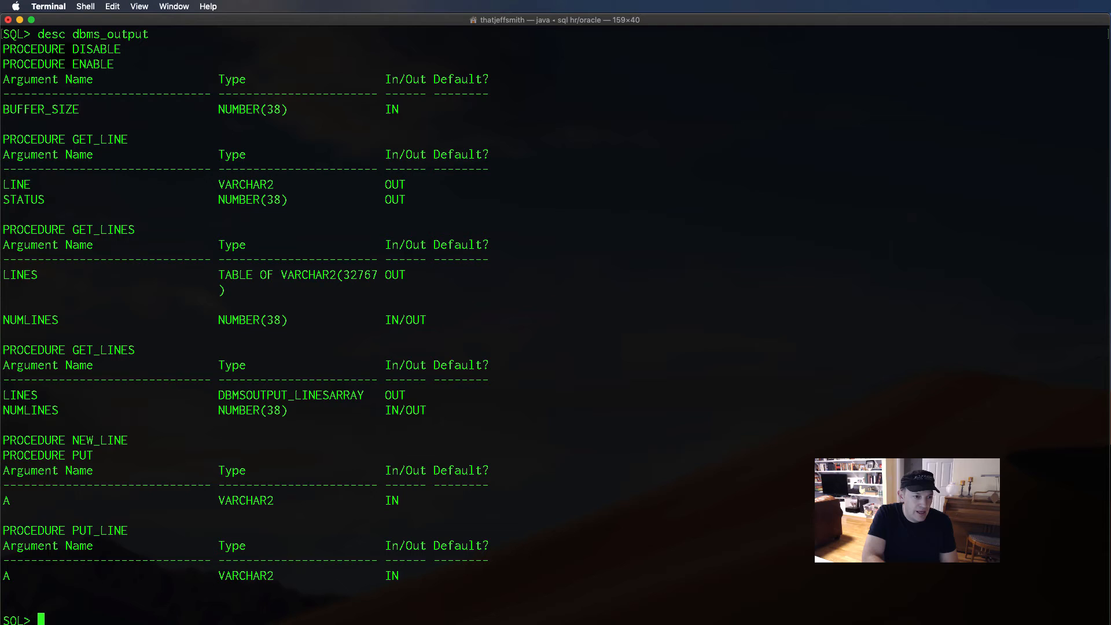
{"action": "type", "text": "set sqlformat ansiconsole"}
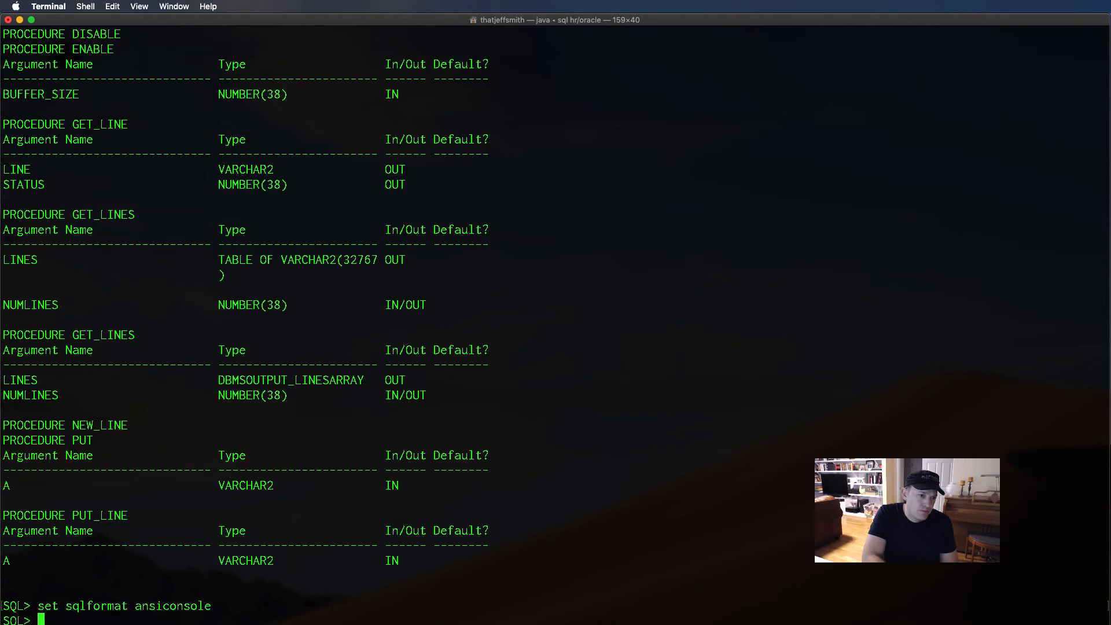
Re-run 'desc dbms_output' to see its procedures in the ansiconsole layout
{"action": "type", "text": "desc dbms_output"}
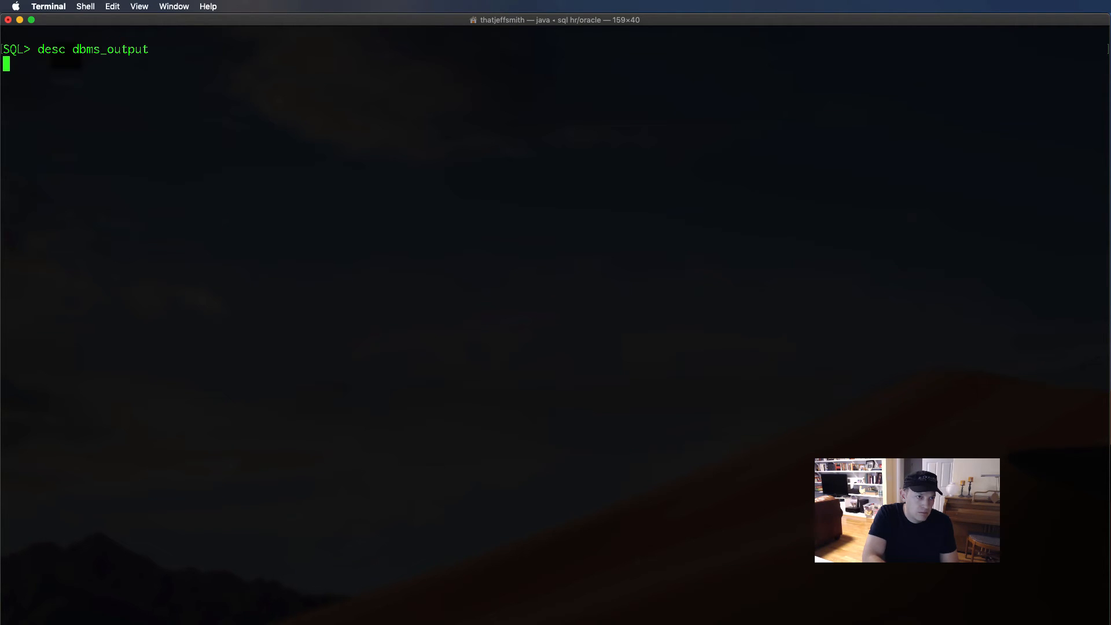
{"action": "key", "text": "Return"}
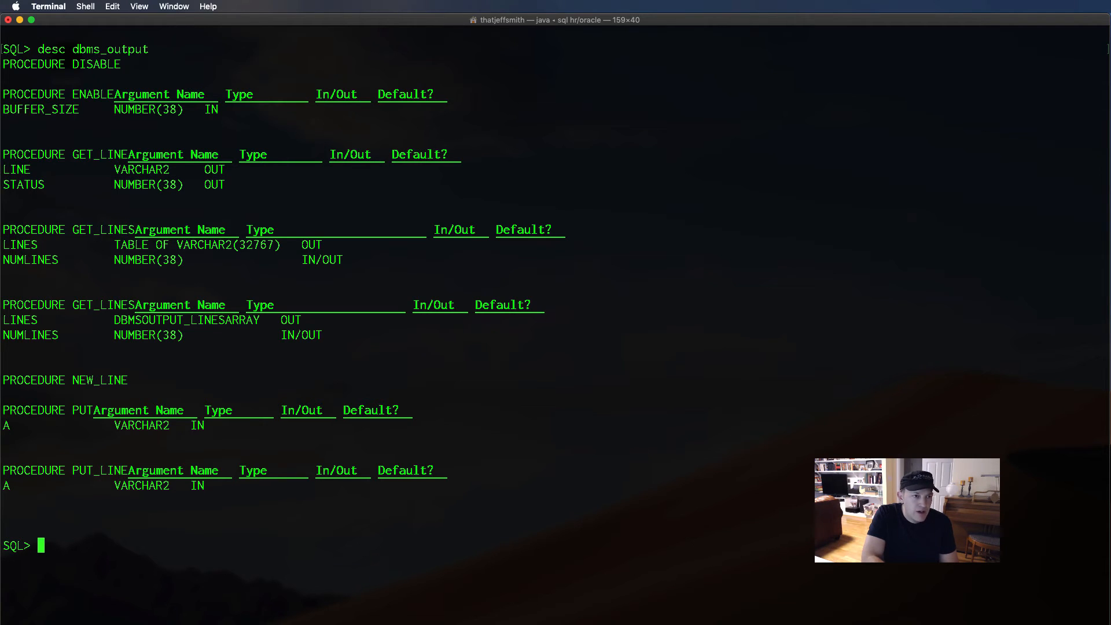
Run 'info dbms_output' to list call signatures and select the PUT_LINE line
{"action": "type", "text": "info"}
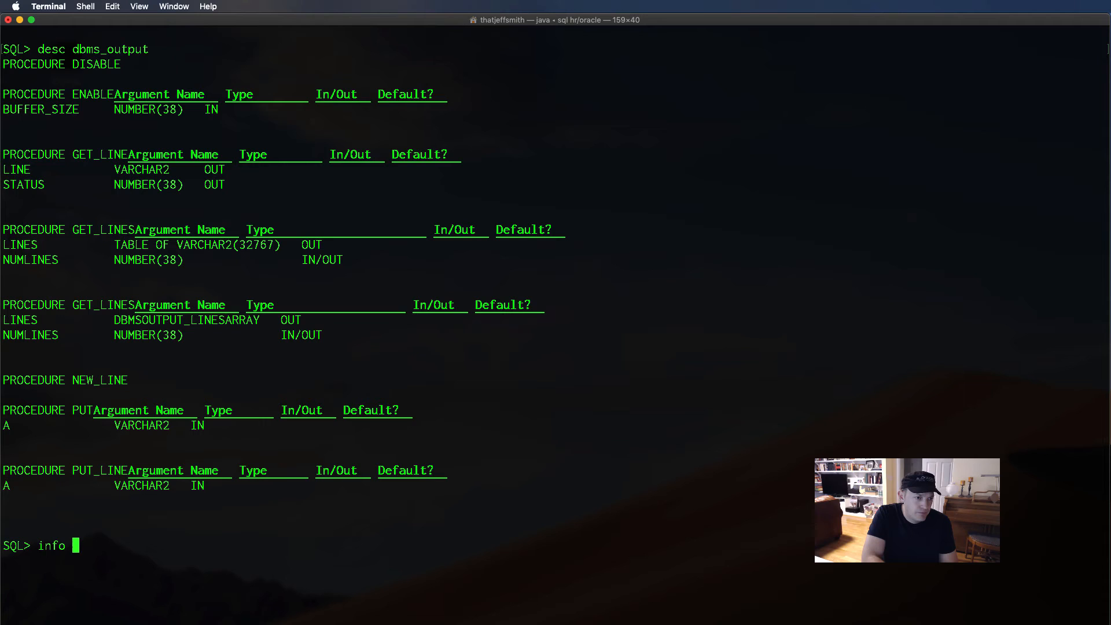
{"action": "type", "text": "dbmo"}
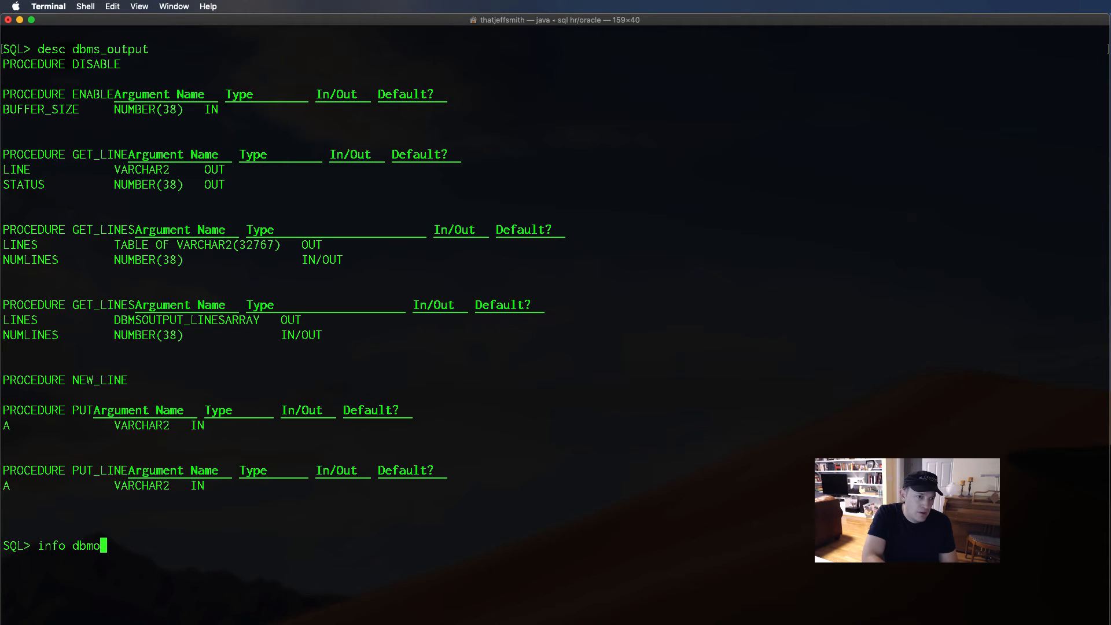
{"action": "type", "text": "s_output"}
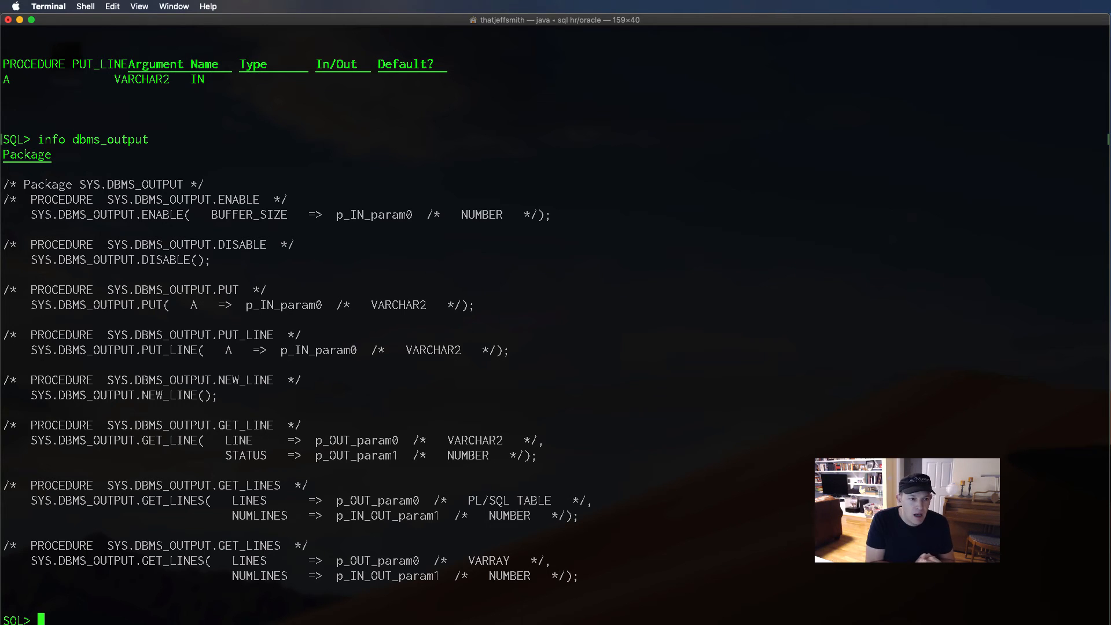
{"action": "mouse_move", "coordinate": [48, 276]}
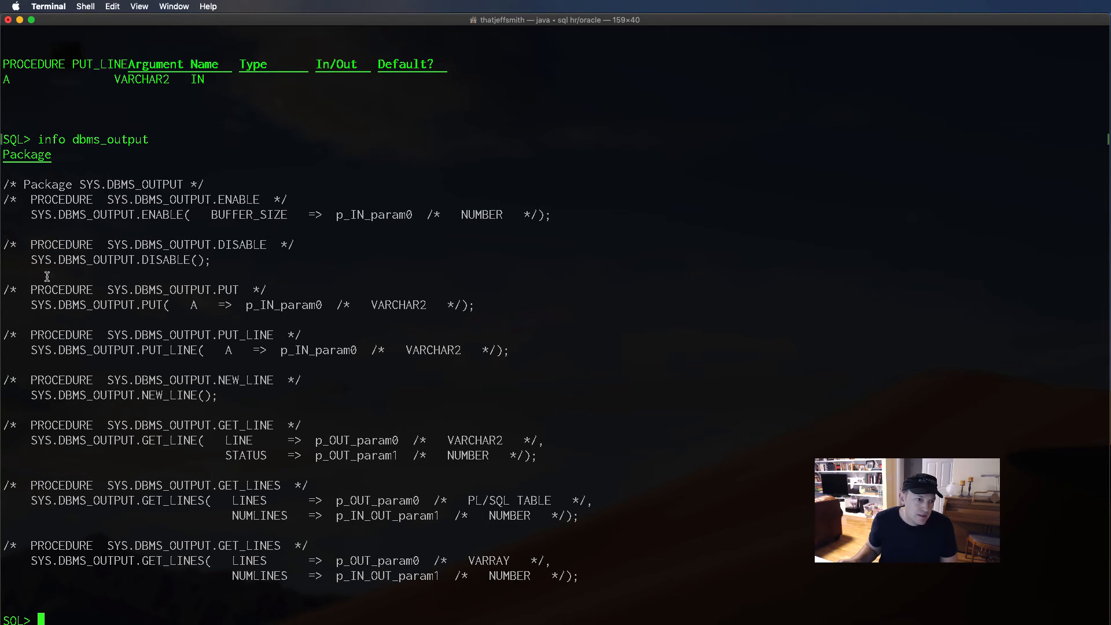
{"action": "mouse_move", "coordinate": [53, 392]}
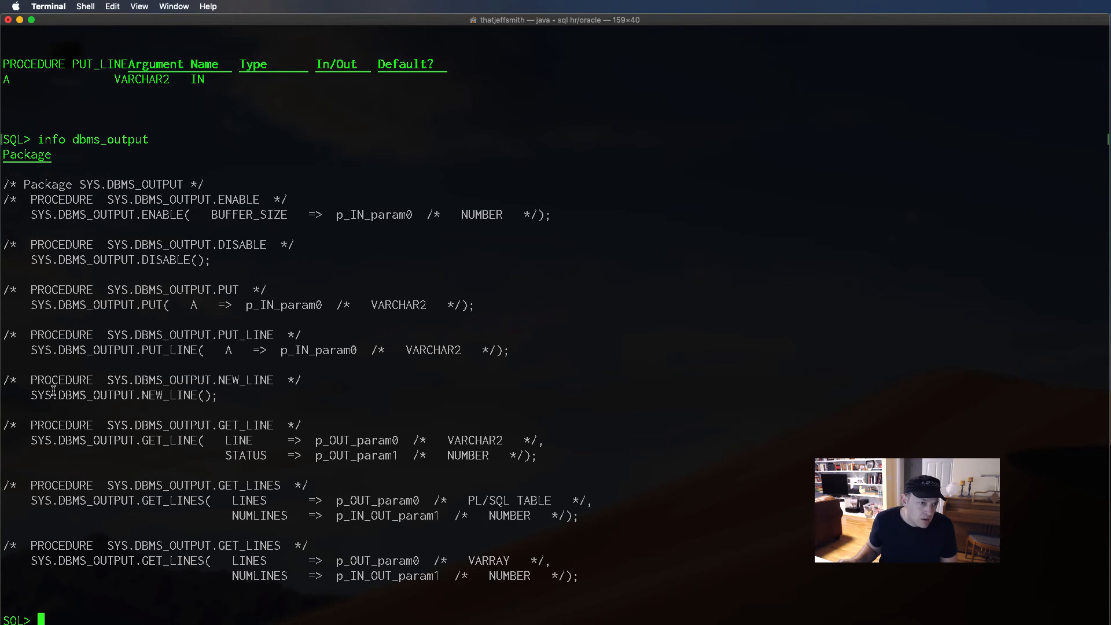
{"action": "mouse_move", "coordinate": [60, 385]}
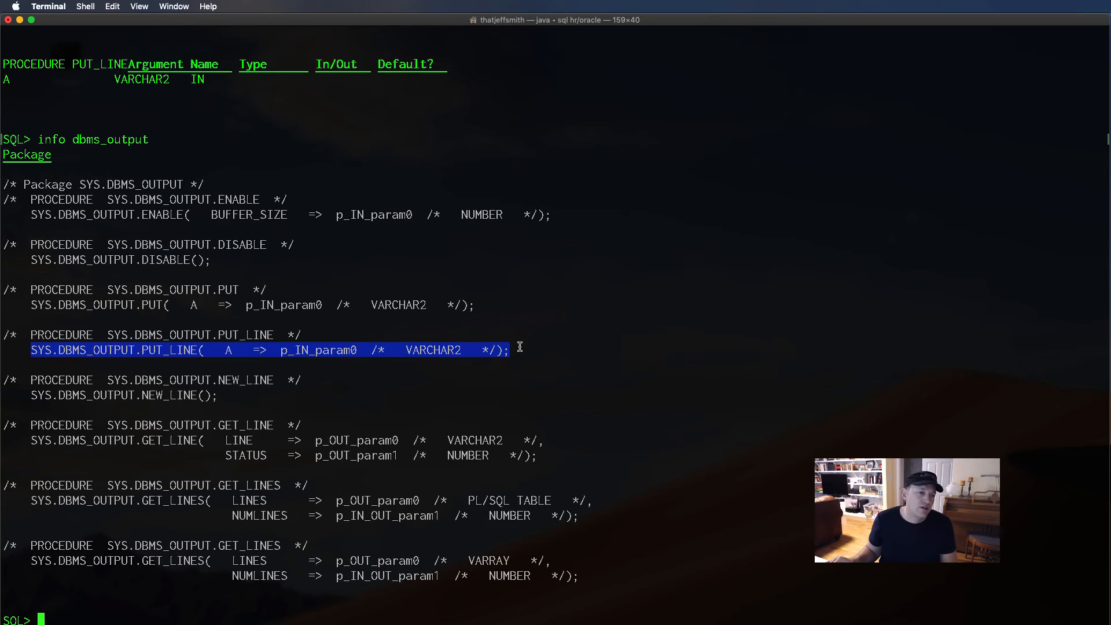
{"action": "left_click", "coordinate": [107, 609]}
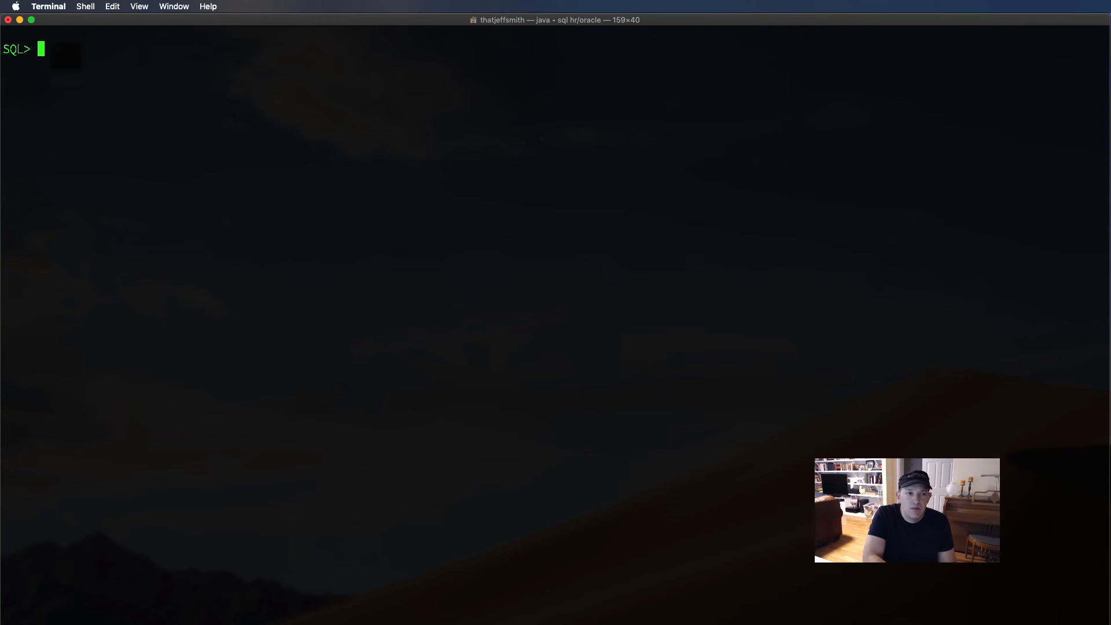
{"action": "type", "text": "dbm"}
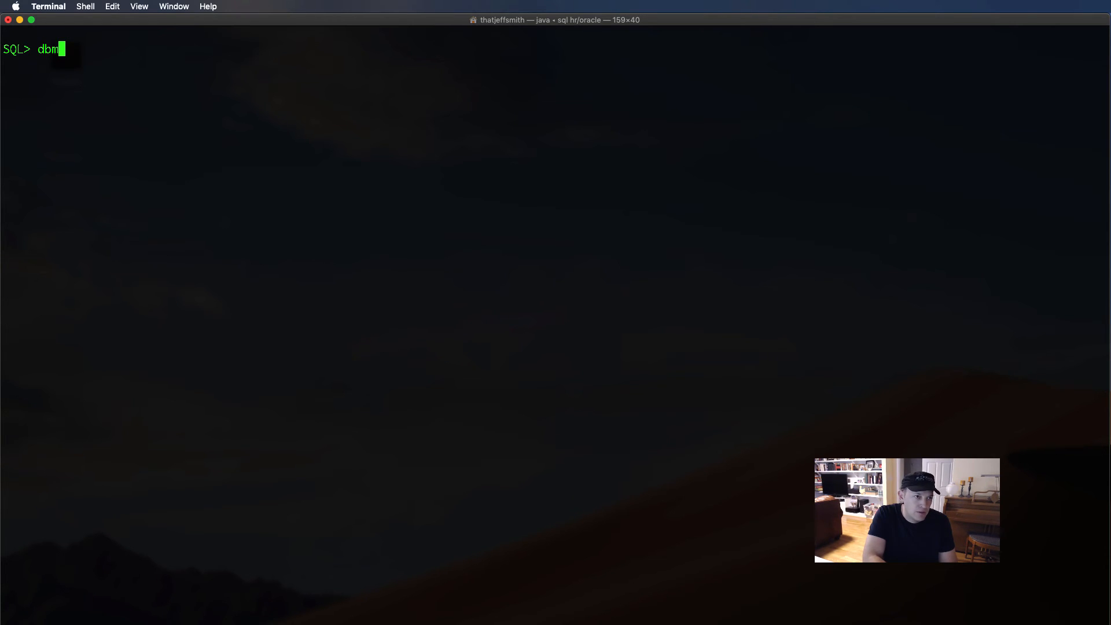
{"action": "type", "text": "desc dbms"}
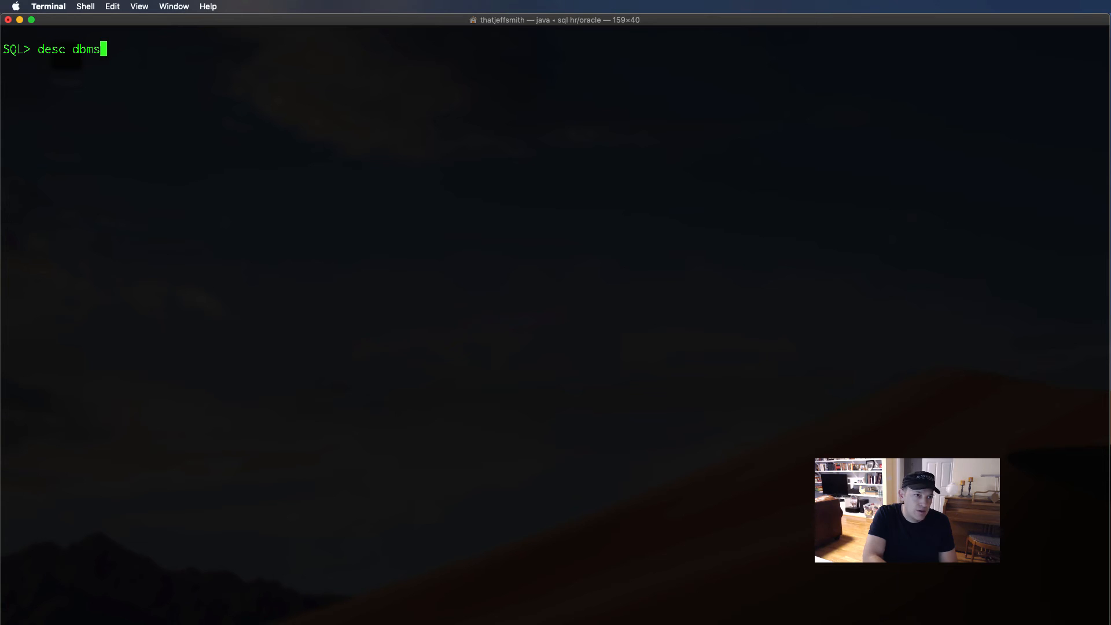
{"action": "type", "text": "_output.put_line"}
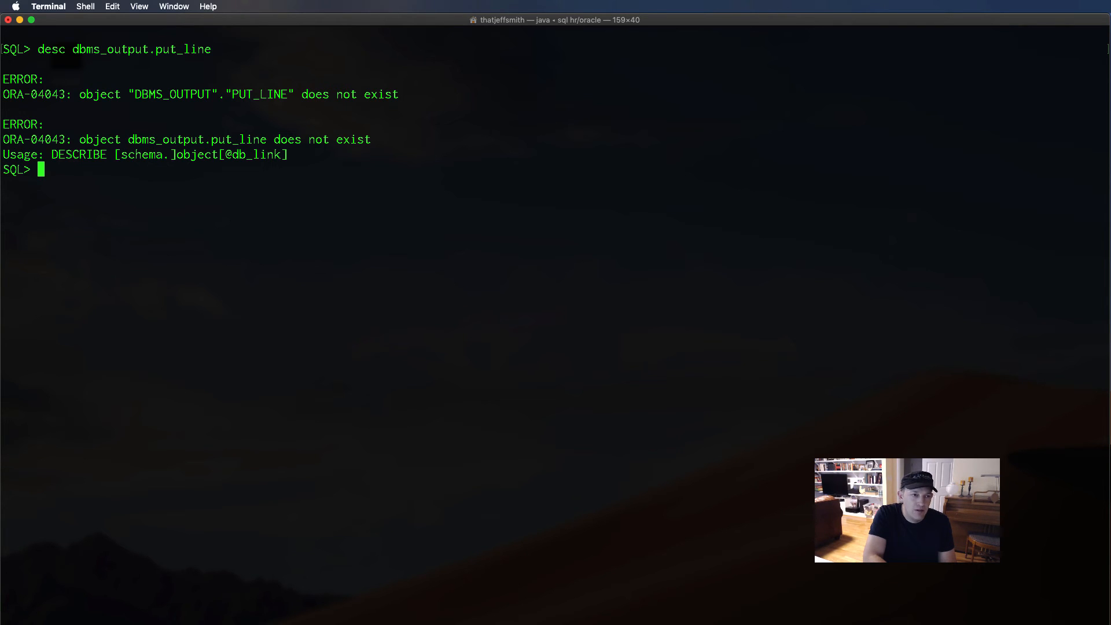
{"action": "type", "text": "info"}
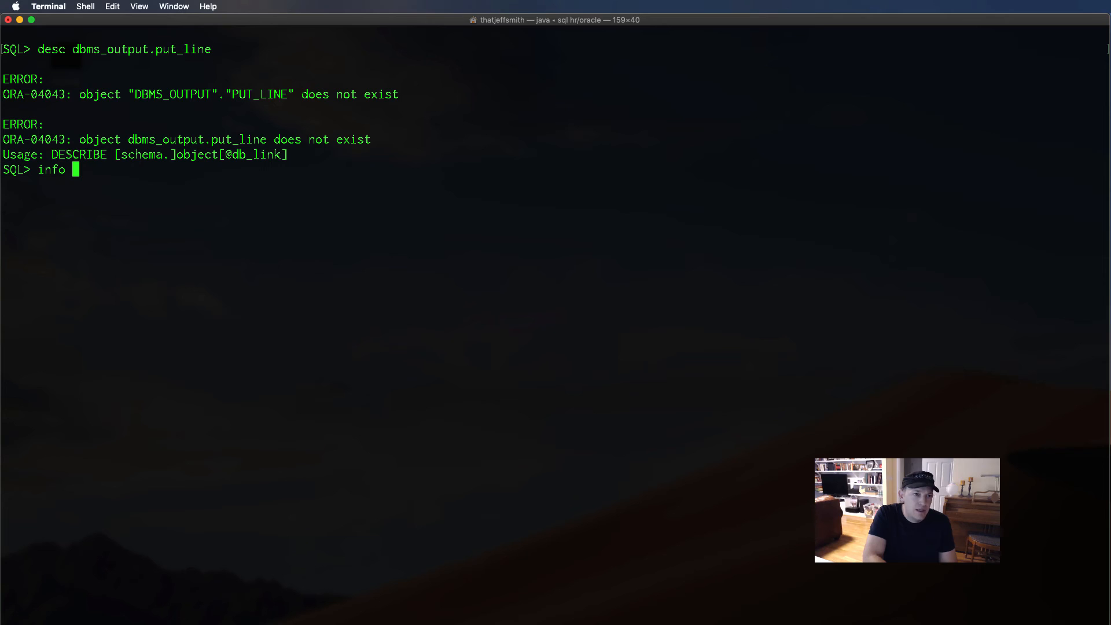
{"action": "type", "text": "dbm"}
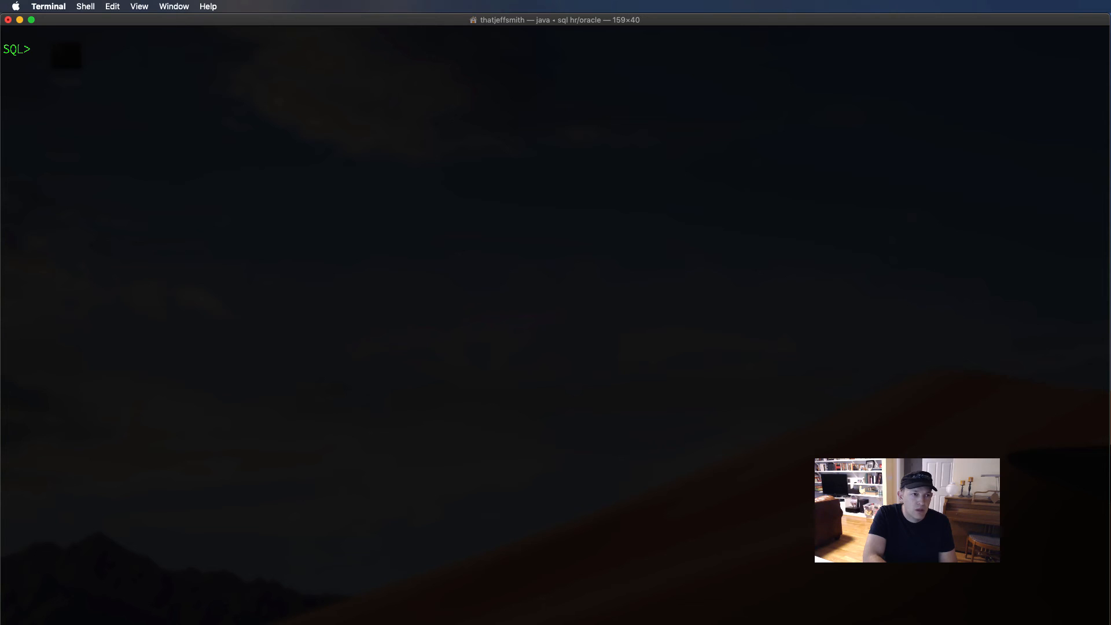
Run 'help information' to show the INFORMATION command's help text
{"action": "type", "text": "help"}
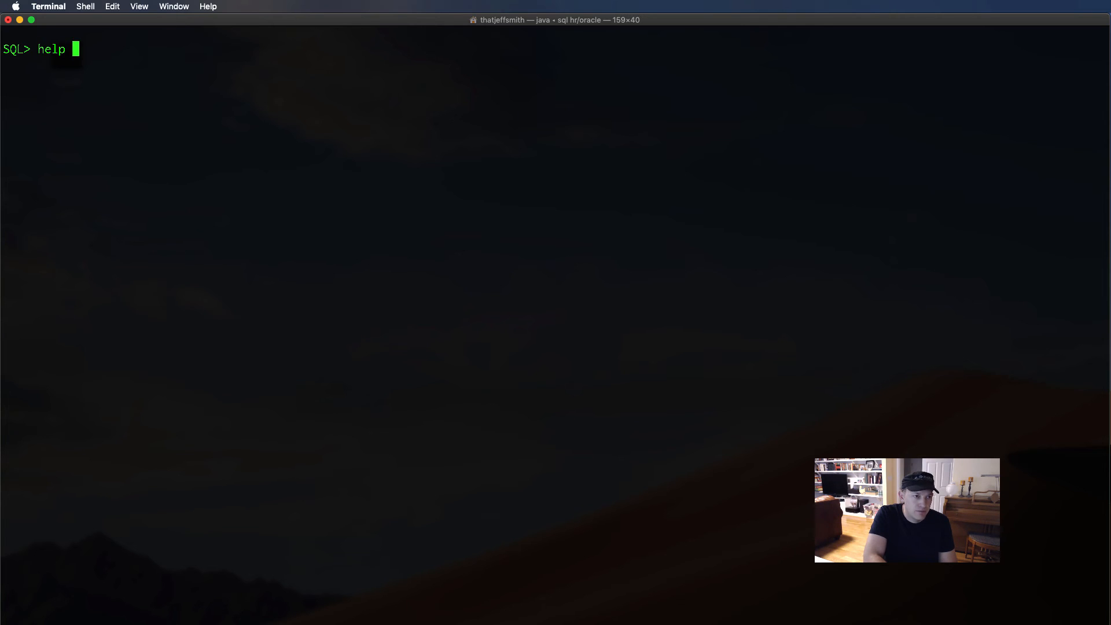
{"action": "type", "text": "information"}
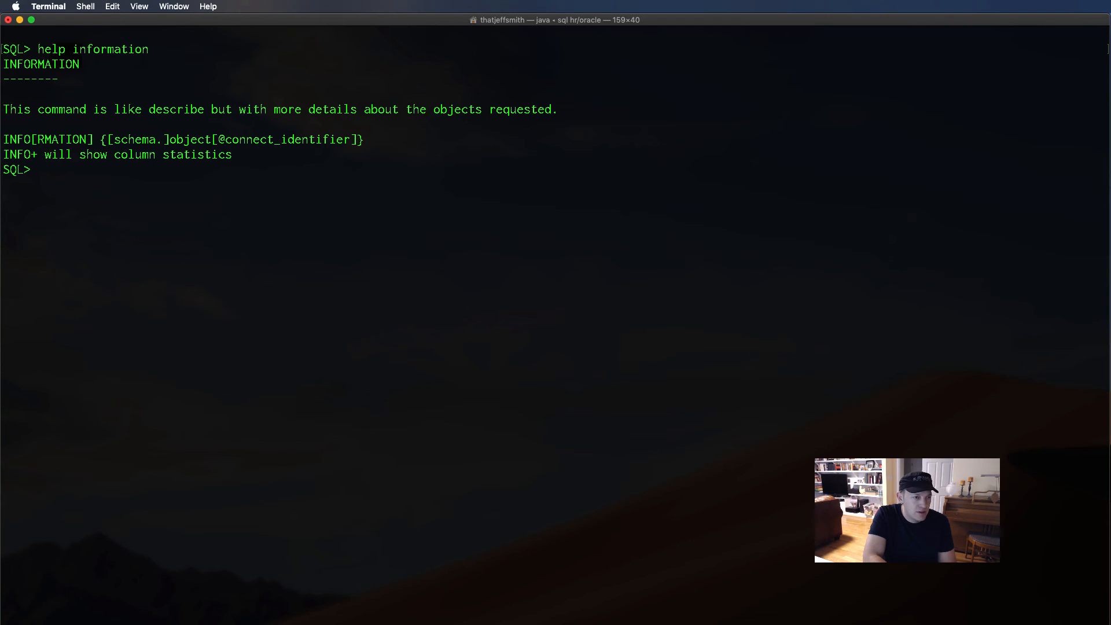
Run 'info+ employees' to show EMPLOYEES column statistics with low/high values and distinct counts
{"action": "type", "text": "info"}
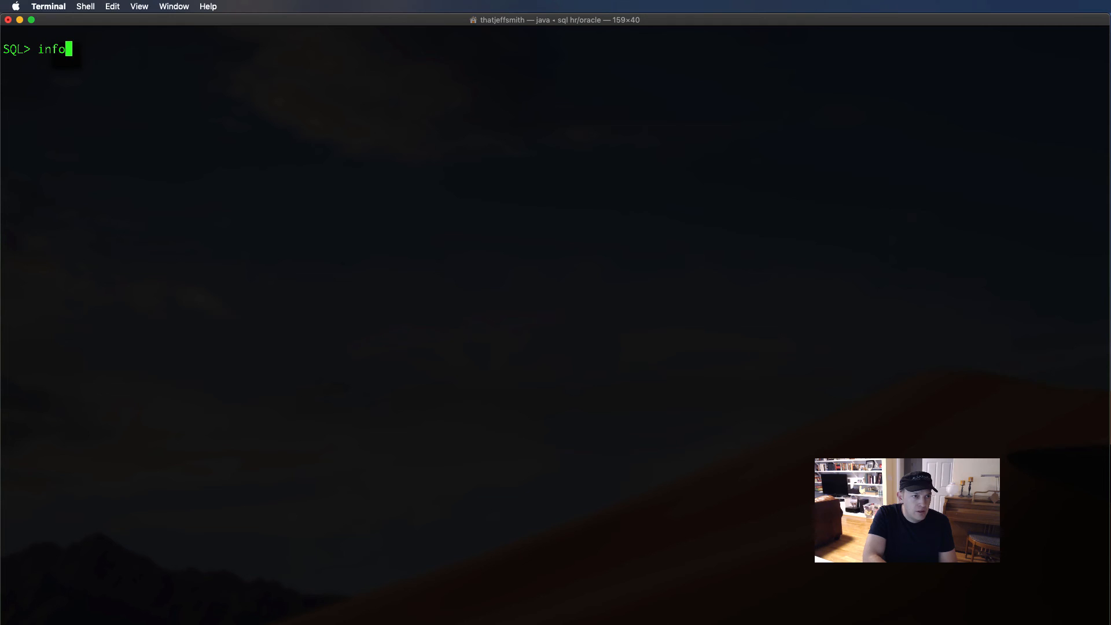
{"action": "type", "text": "+ employees"}
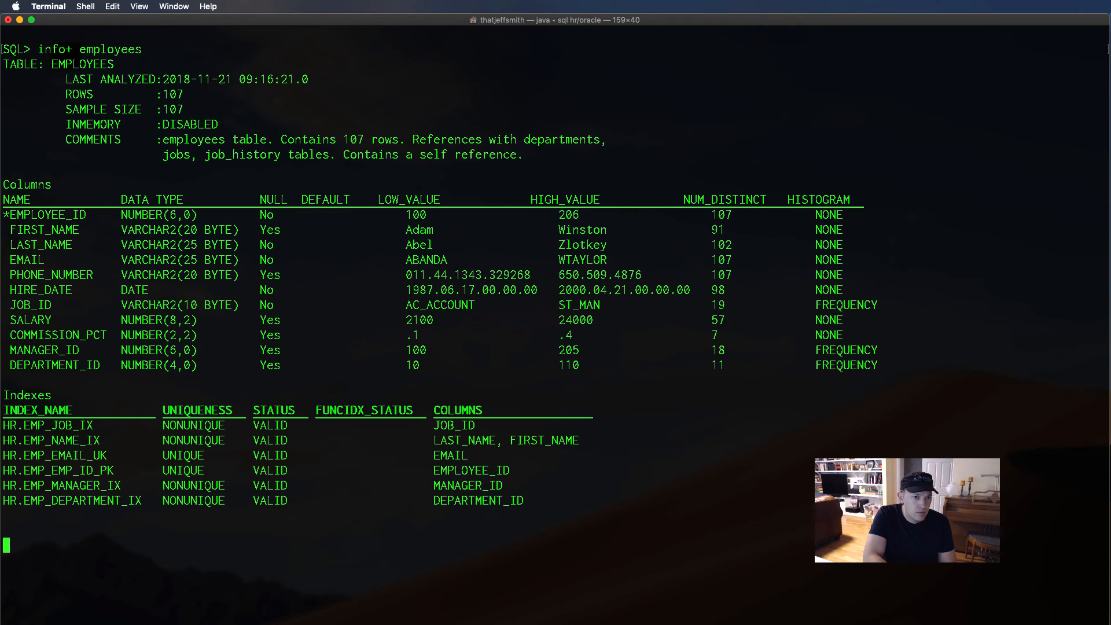
{"action": "scroll", "scroll_direction": "down", "scroll_amount": 3}
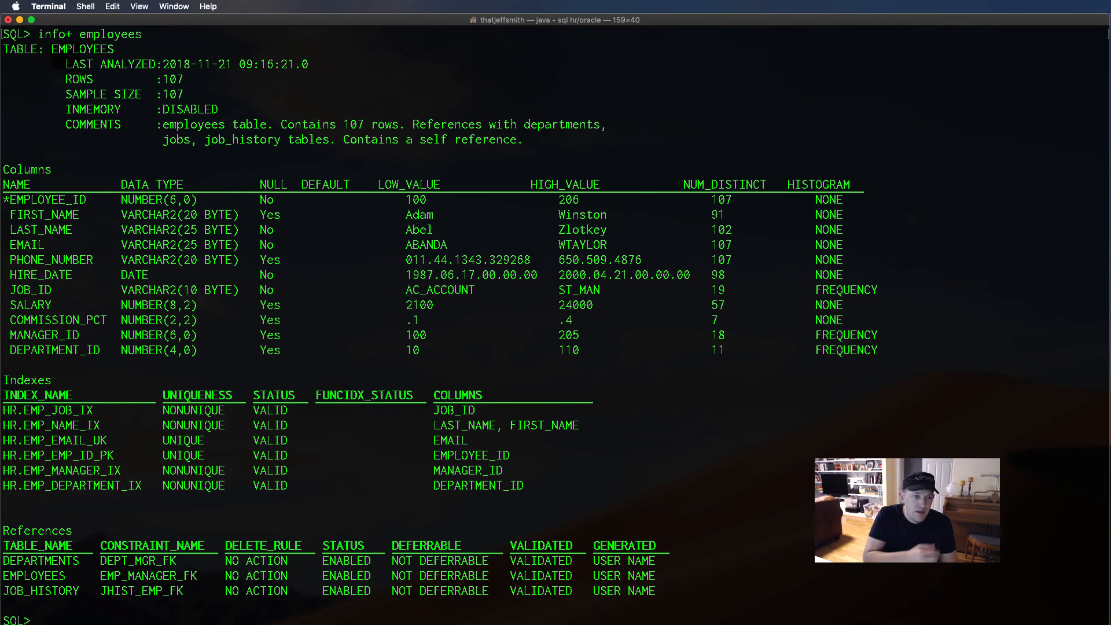